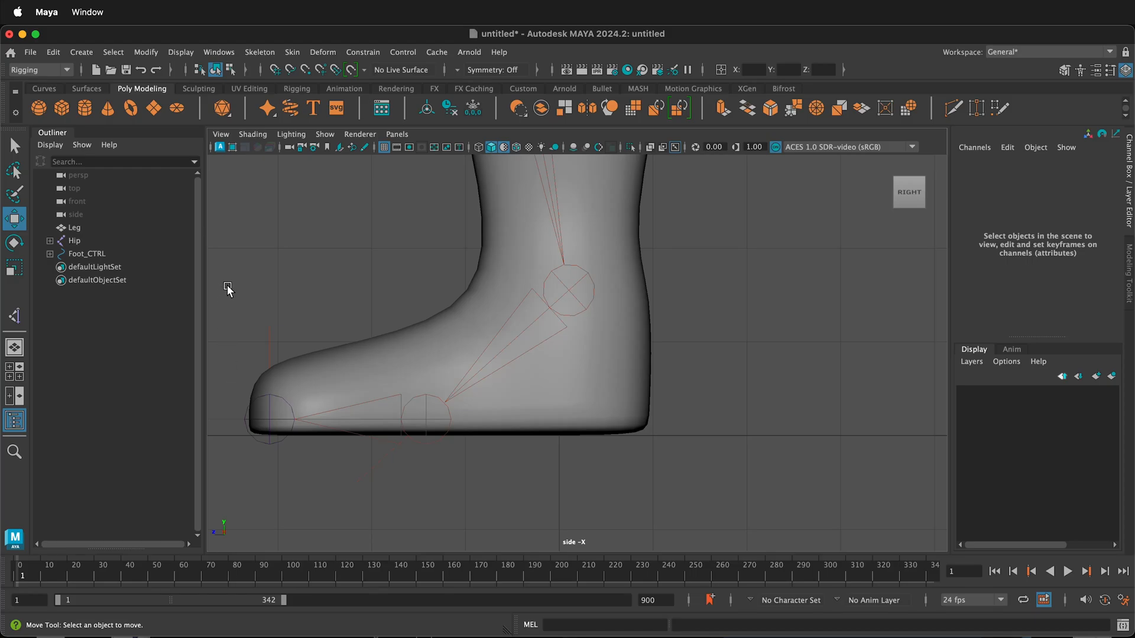
Step: Select the Leg mesh so its transform attributes are shown
left_click(527, 303)
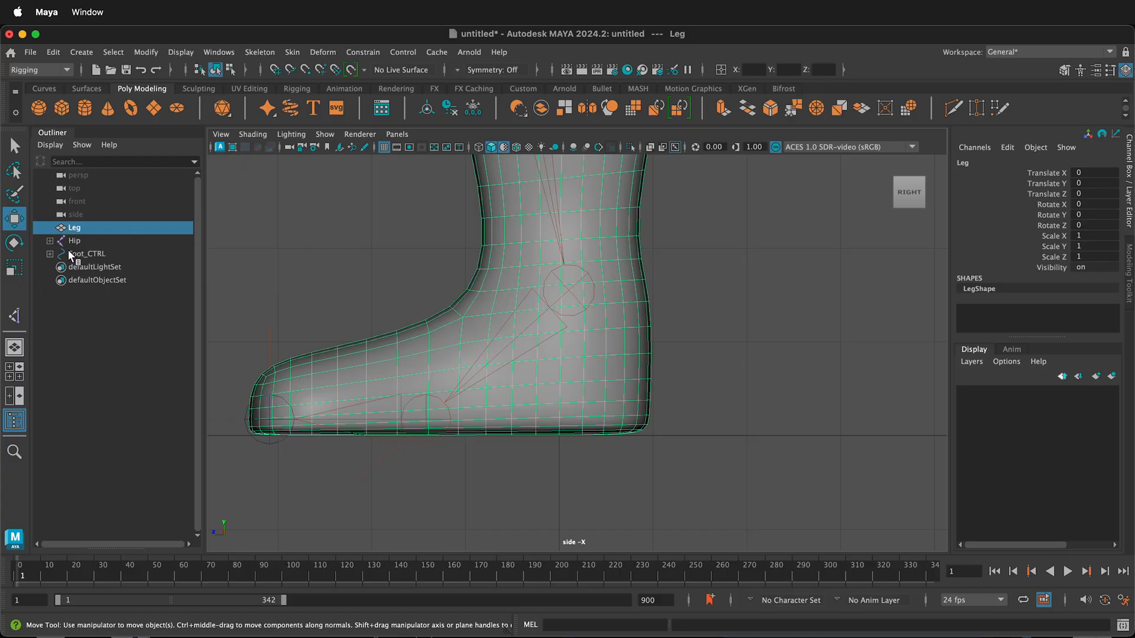
Step: Expand Foot_CTRL to reveal Toe_Tap_Pivot, then select the Leg mesh to hide it
left_click(86, 253)
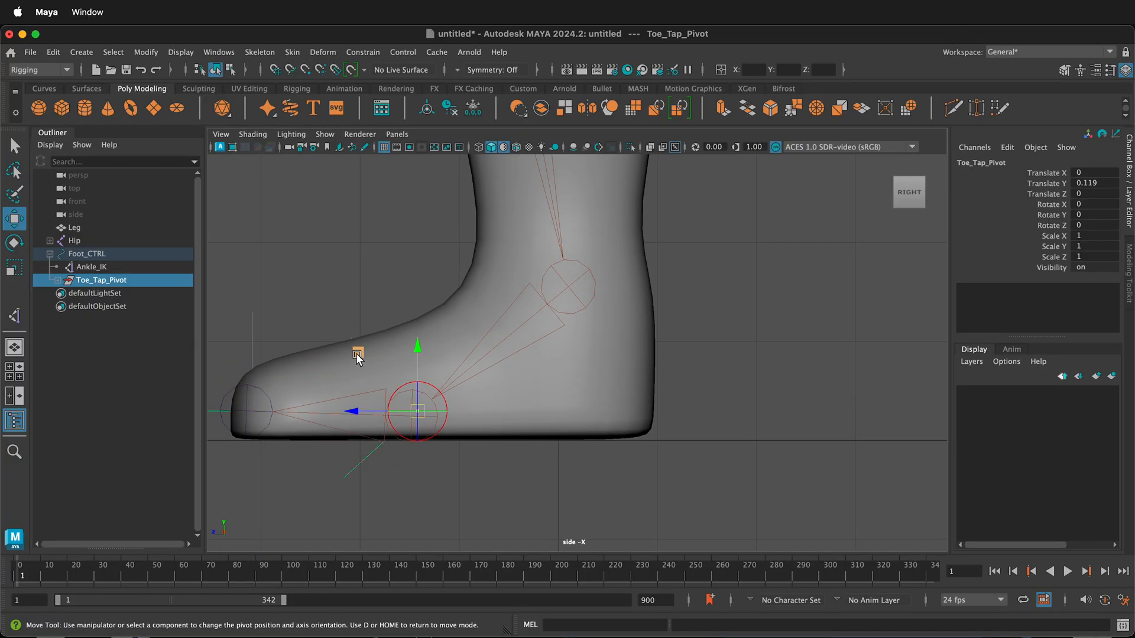
mouse_move(362, 369)
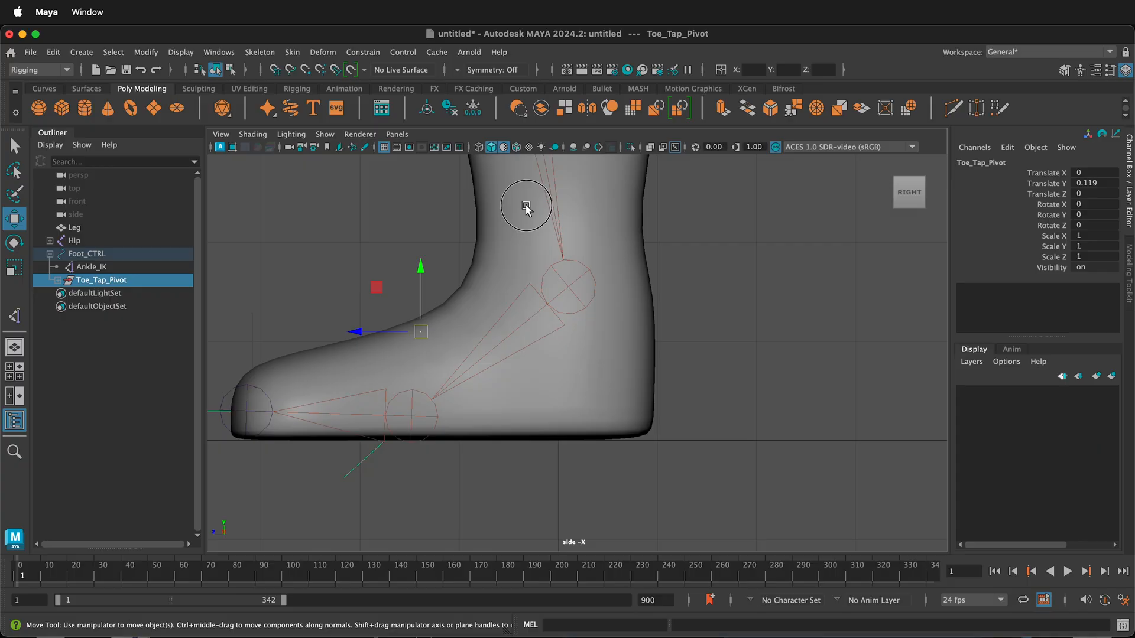
left_click(74, 227)
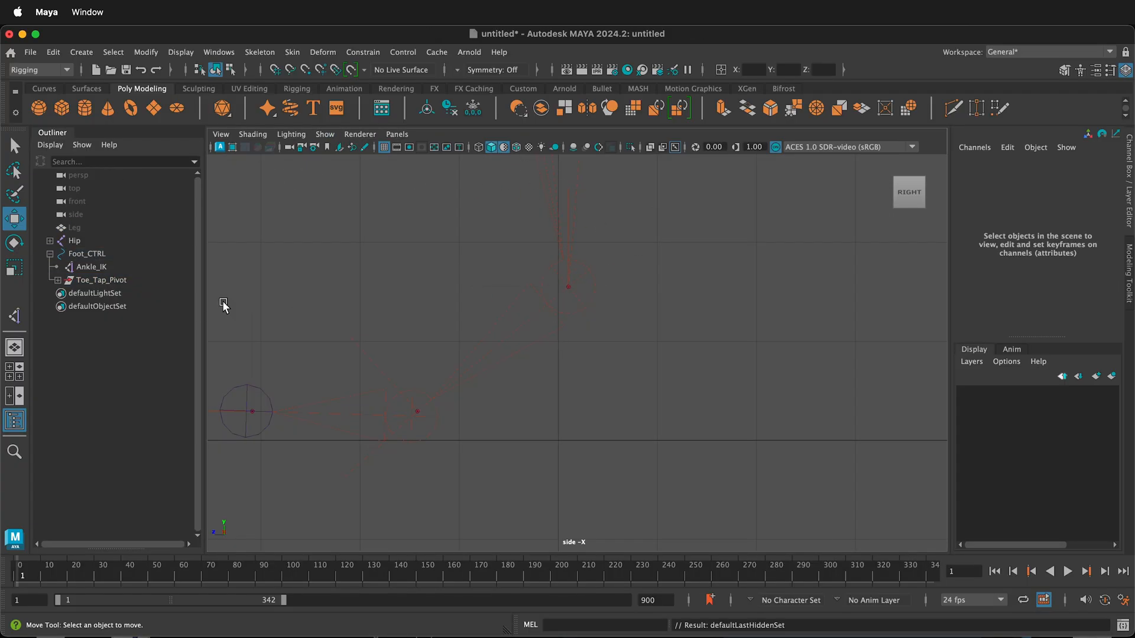
Step: Select the Hip joint chain, then reselect the Leg mesh to toggle its visibility
left_click(74, 240)
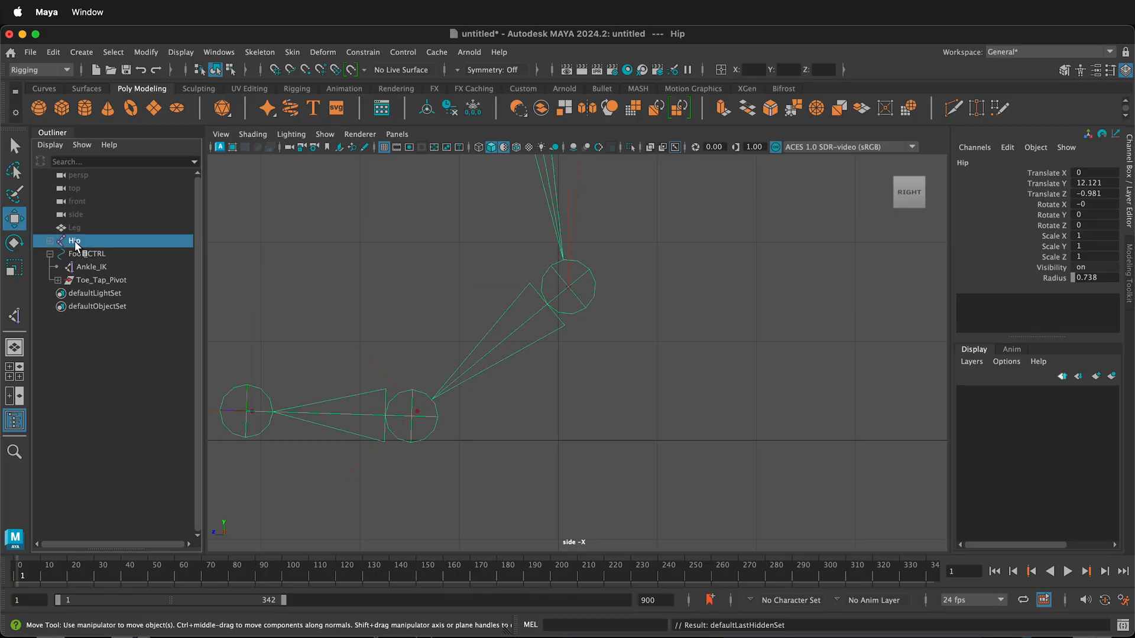
left_click(75, 227)
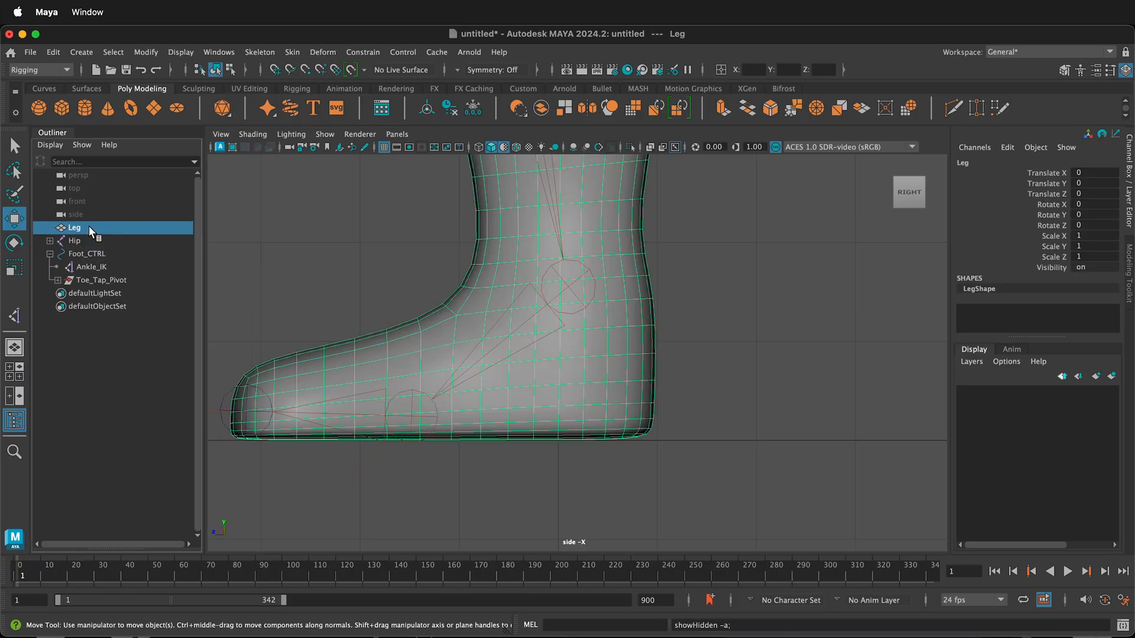
mouse_move(392, 234)
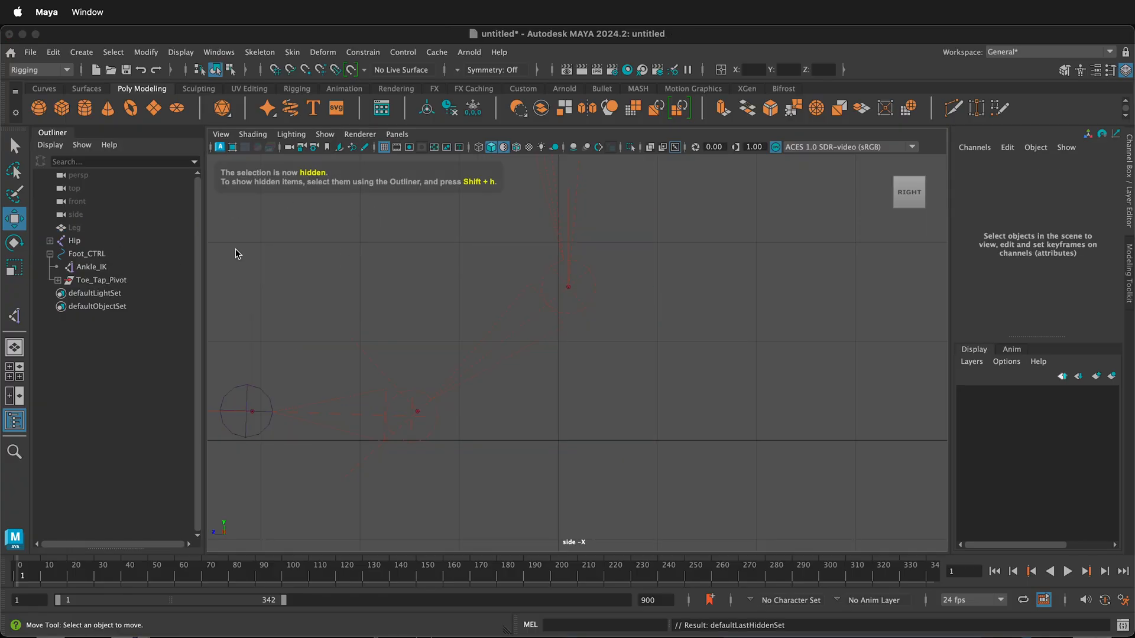
Step: Select Toe_Tap_Pivot to snap its pivot to the toe joint, then select the hidden Leg mesh
left_click(75, 227)
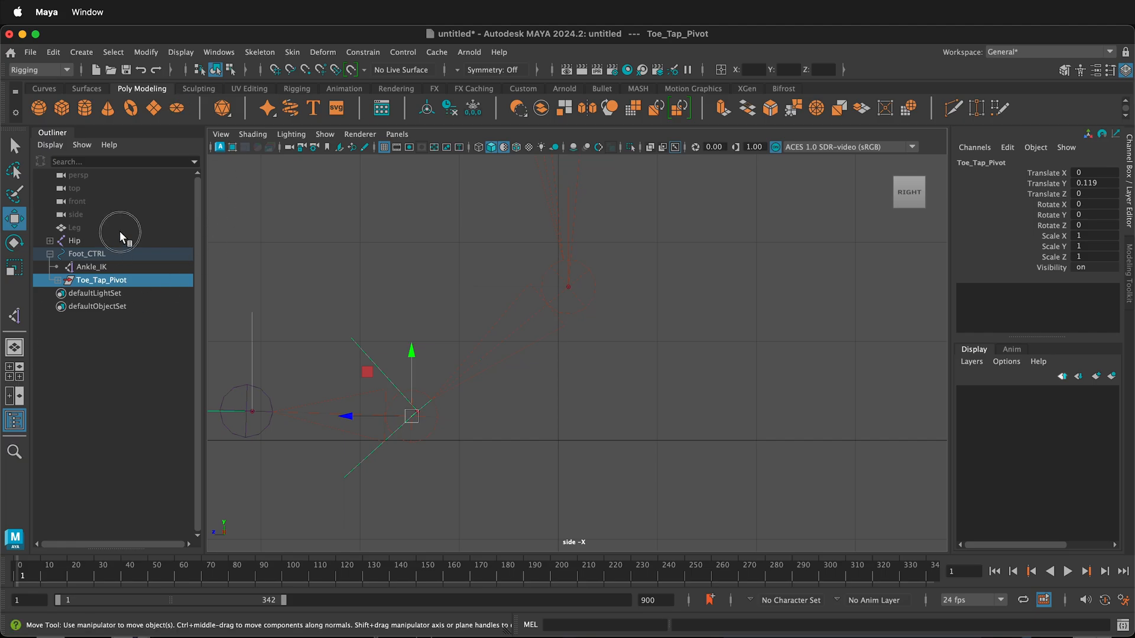
left_click(73, 227)
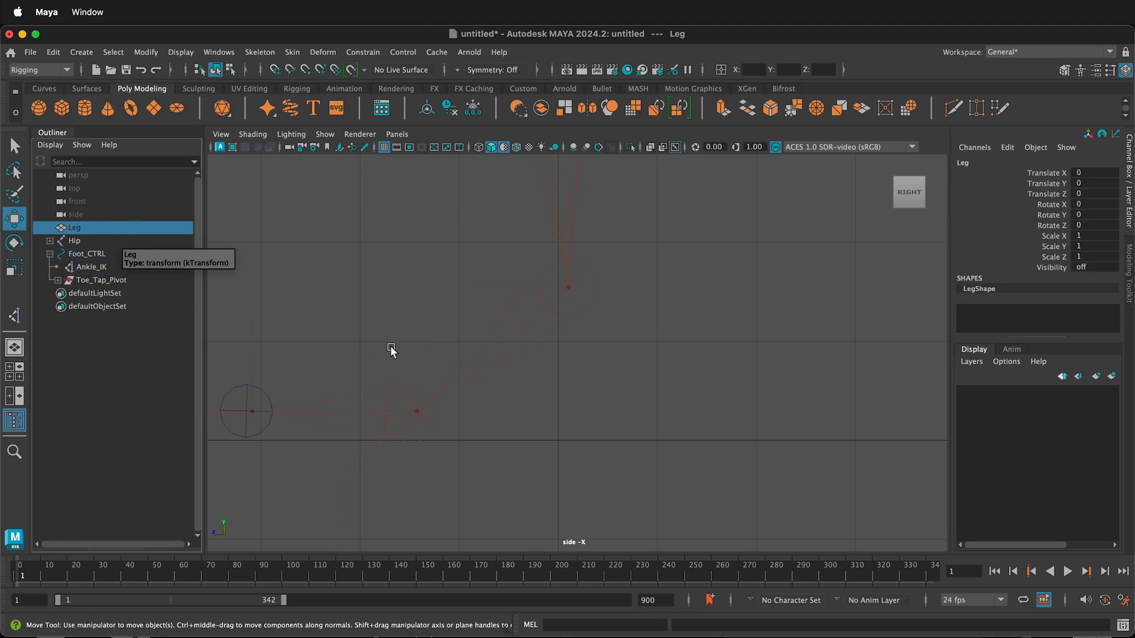